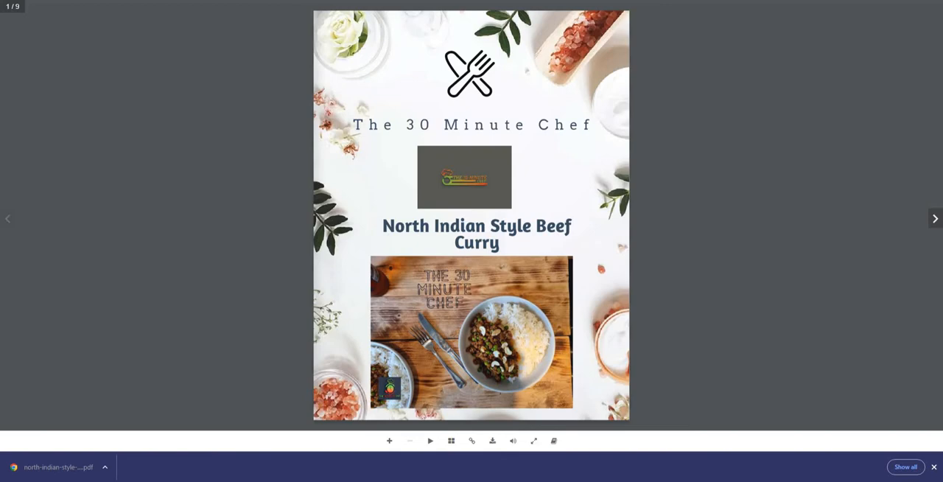
Step: Turn from the cover to the ingredients and nutrition spread, pages 2–3
{"action": "left_click", "coordinate": [933, 218]}
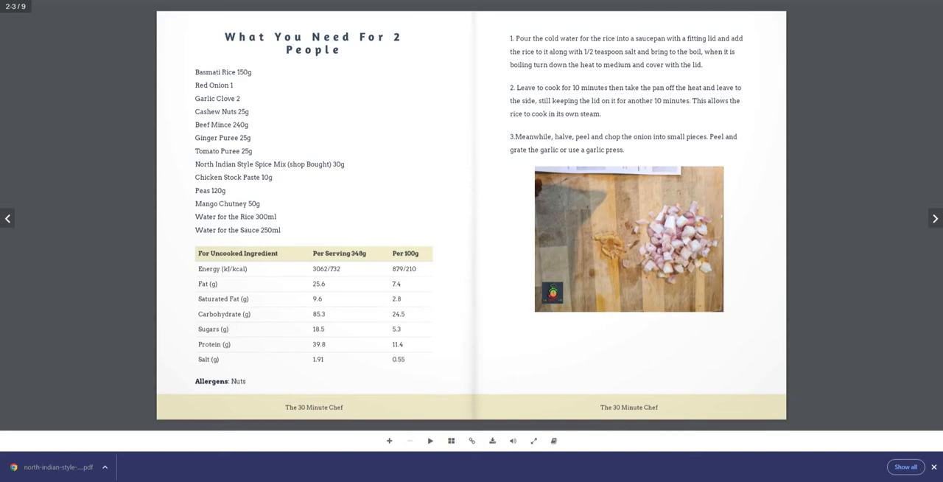
Step: Turn to pages 4–5 showing cooking steps 4 to 8
{"action": "left_click", "coordinate": [934, 218]}
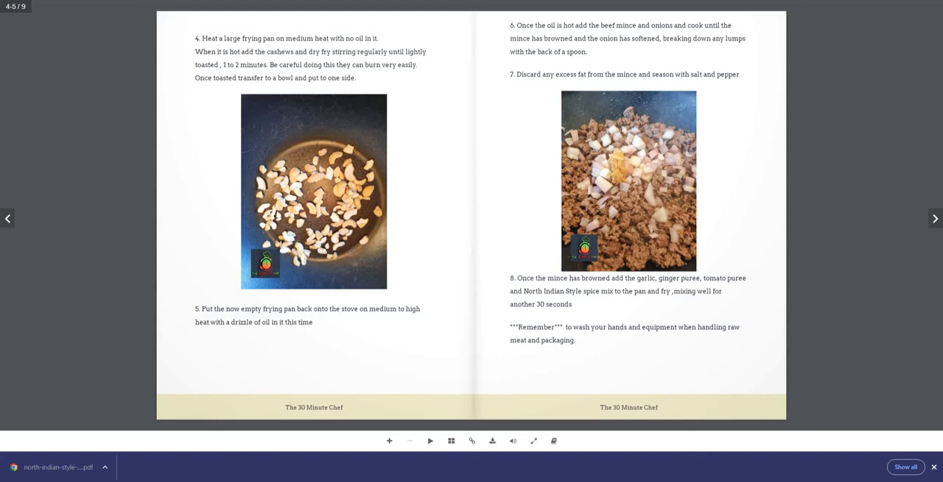
Step: Page through steps 9–11 to reach the final finished-dish photo and notes spread
{"action": "left_click", "coordinate": [933, 218]}
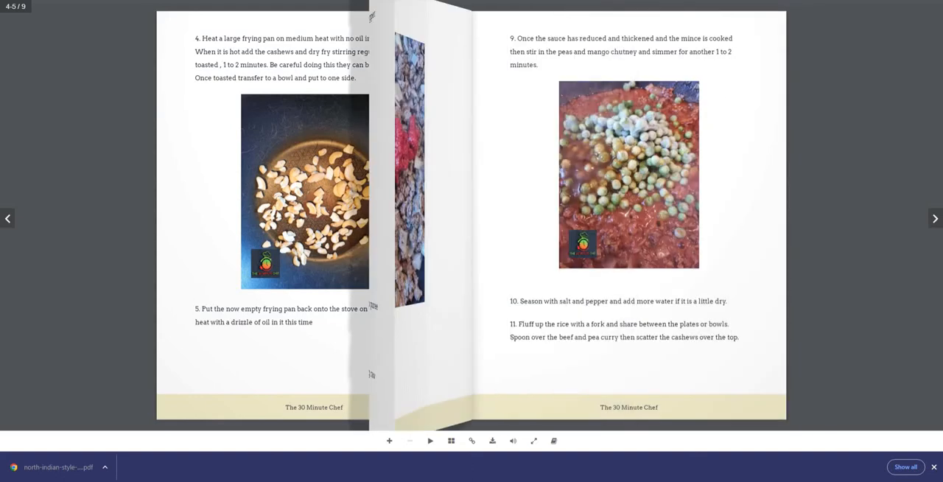
{"action": "left_click", "coordinate": [933, 218]}
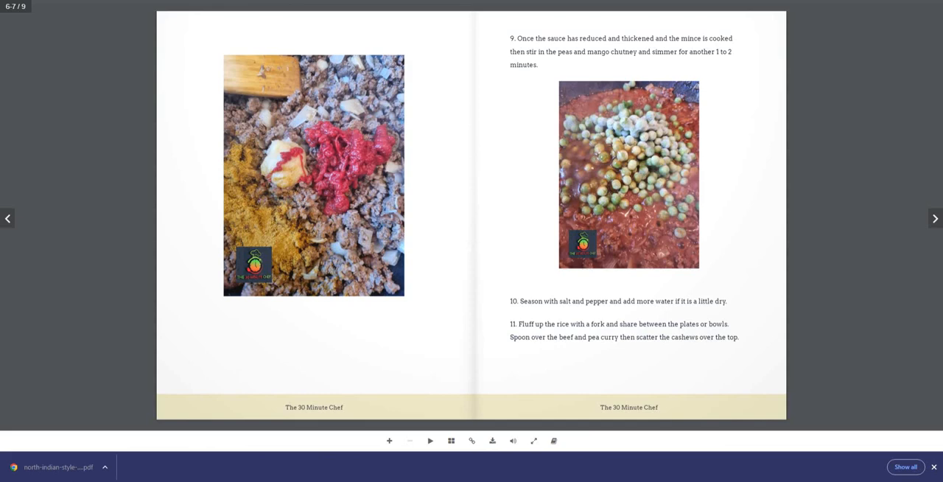
{"action": "left_click", "coordinate": [934, 218]}
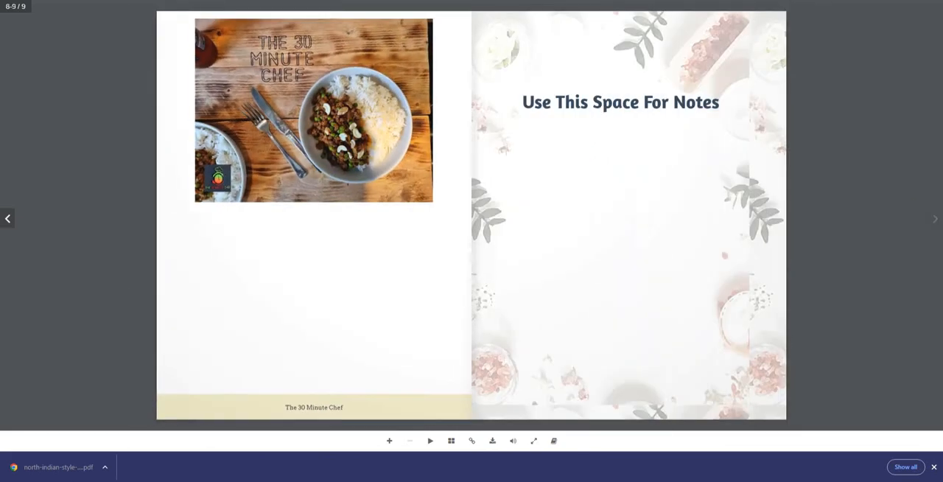